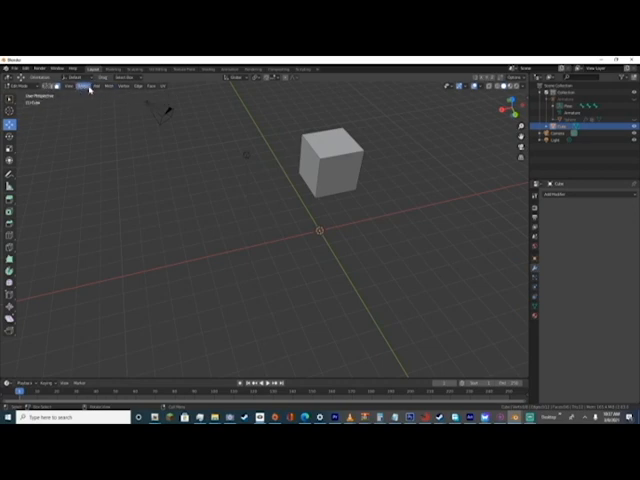
{"action": "mouse_move", "coordinate": [80, 87]}
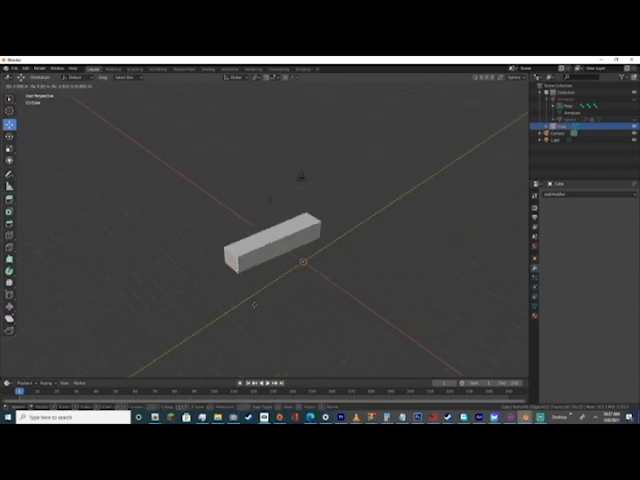
Step: Scale the default cube along the X axis into a long rectangular bar
{"action": "left_click", "coordinate": [255, 255]}
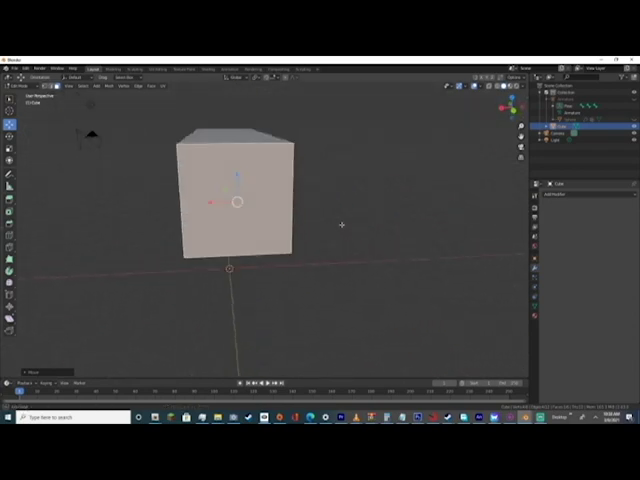
{"action": "mouse_move", "coordinate": [8, 186]}
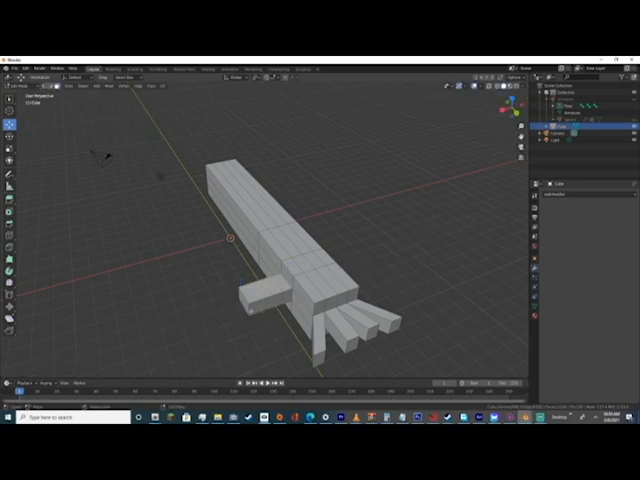
Step: Extrude four finger segments and a thumb from the bar's end faces into a blocky hand
{"action": "left_click", "coordinate": [250, 315]}
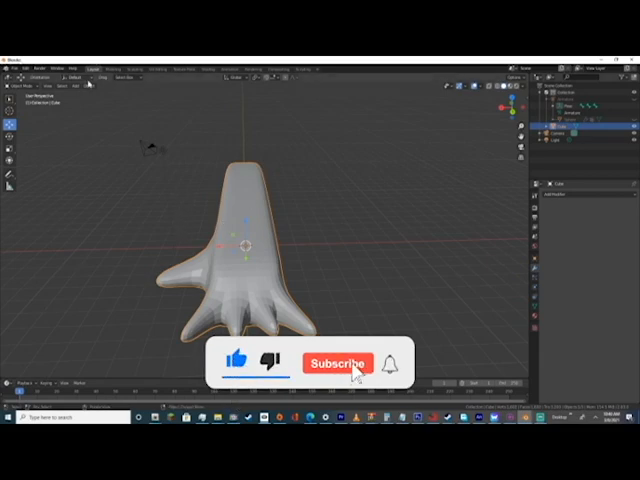
Step: Add an armature and drag its bone into place at the wrist in top orthographic view
{"action": "left_click", "coordinate": [337, 363]}
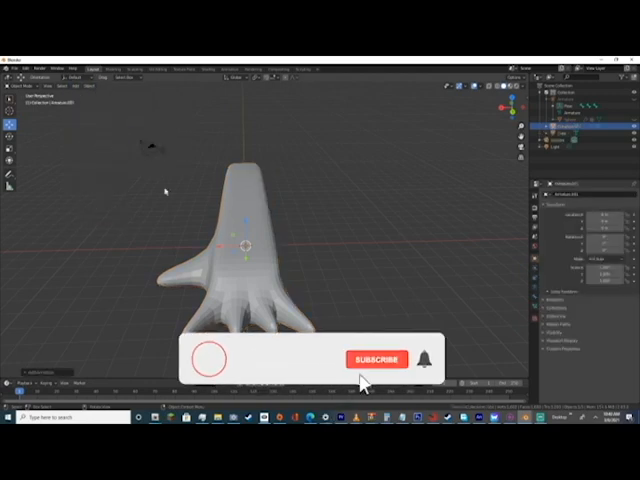
{"action": "left_click", "coordinate": [377, 360]}
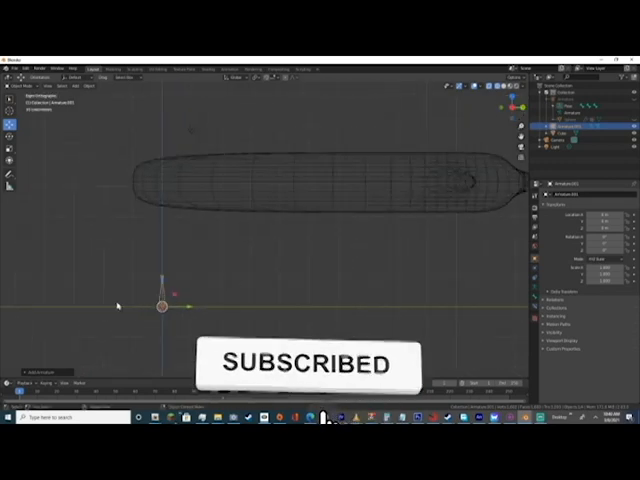
{"action": "left_click_drag", "start_coordinate": [160, 300], "coordinate": [162, 165]}
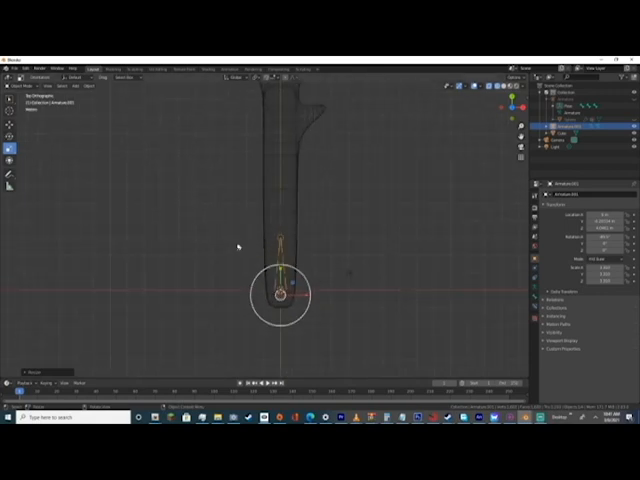
{"action": "left_click", "coordinate": [20, 76]}
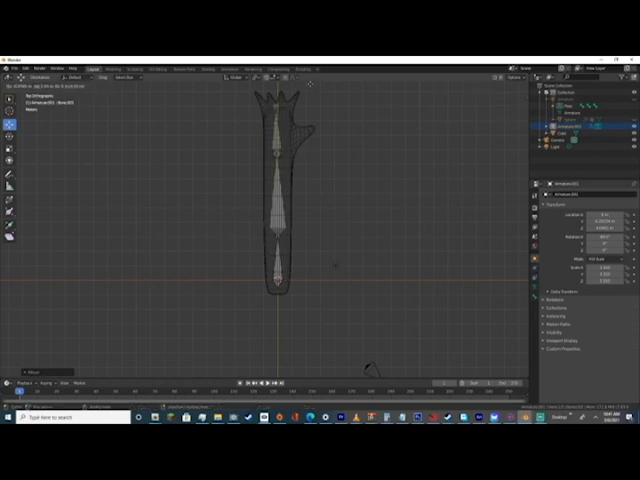
Step: Extrude bones from the palm bone into each finger in armature Edit Mode
{"action": "left_click", "coordinate": [272, 110]}
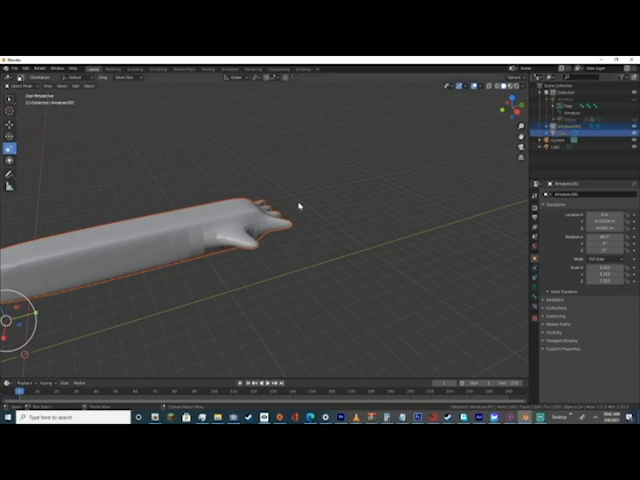
Step: Parent the hand mesh to the armature With Automatic Weights
{"action": "right_click", "coordinate": [298, 207]}
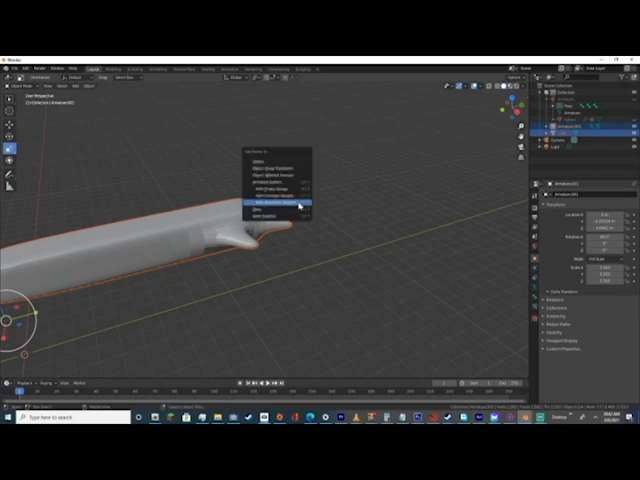
{"action": "left_click", "coordinate": [280, 205]}
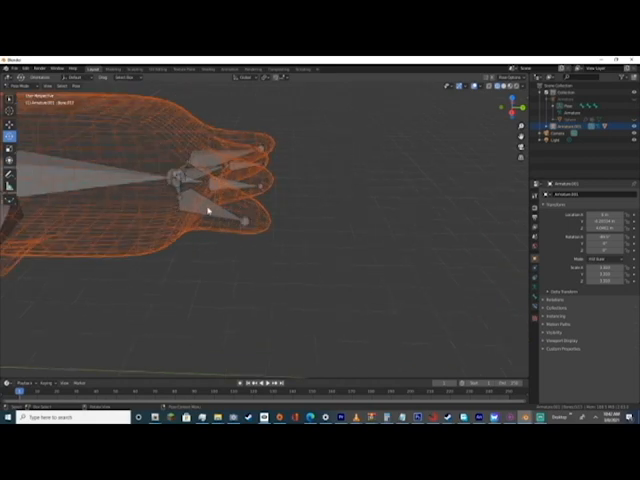
Step: Select a finger bone in Pose Mode and rotate it to bend the finger
{"action": "left_click", "coordinate": [180, 200]}
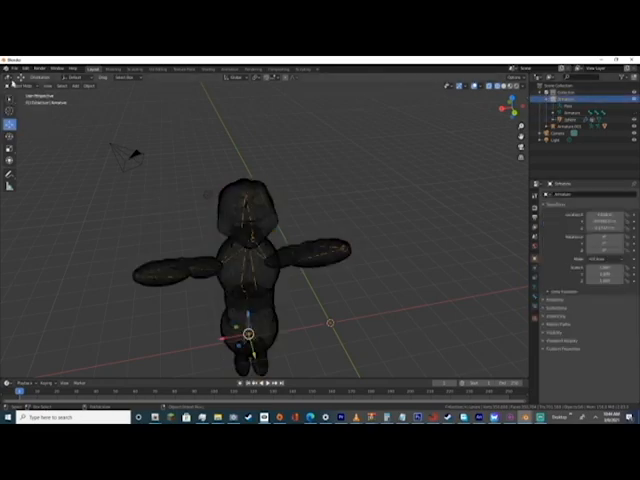
Step: Select the character's armature, enter Pose Mode and rotate the arm bone
{"action": "left_click", "coordinate": [20, 80]}
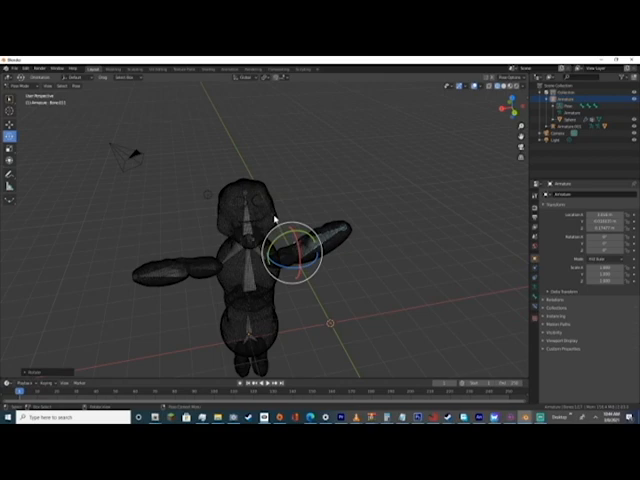
{"action": "mouse_move", "coordinate": [400, 232]}
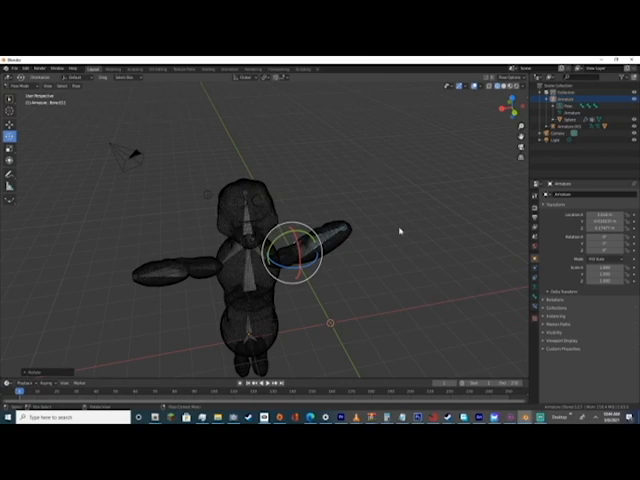